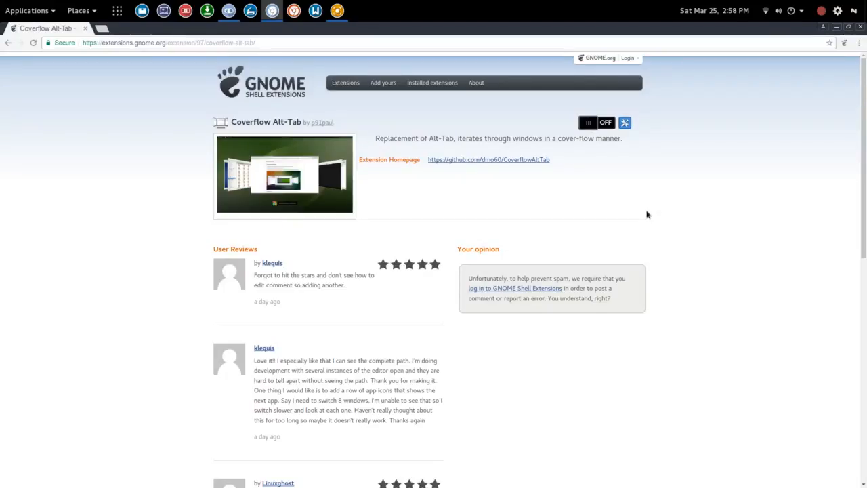
pyautogui.moveTo(720, 234)
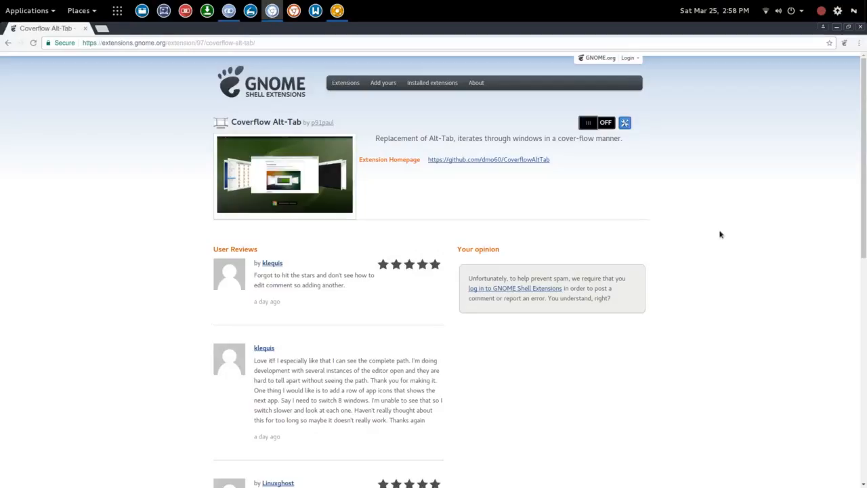
# - Show the default GNOME app switcher listing Settings, Files, Chromium, Tweak Tool and vokoscreen
pyautogui.scroll(-3)
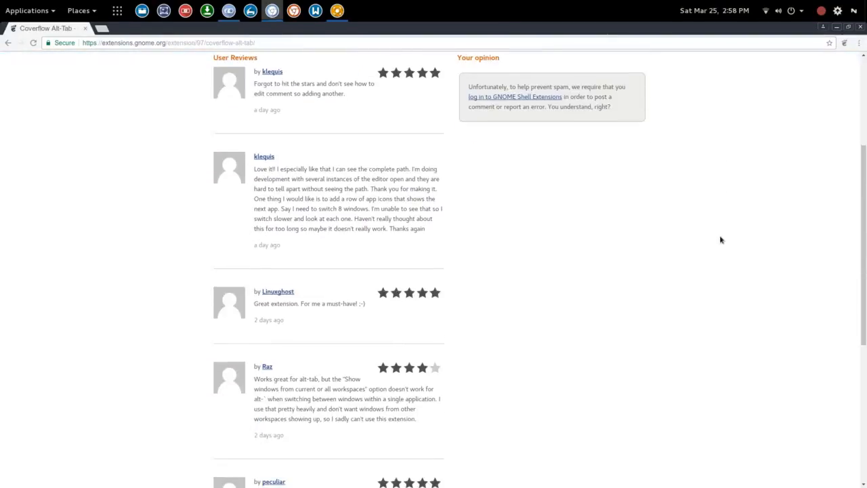
pyautogui.scroll(-3)
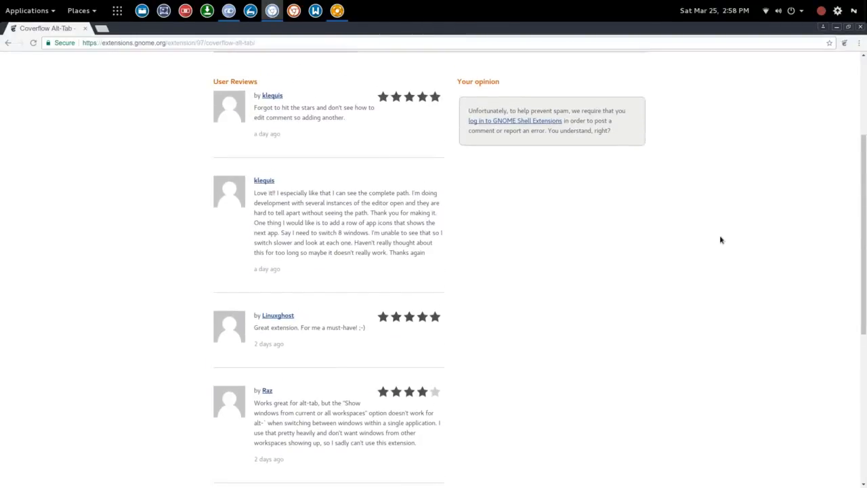
pyautogui.scroll(-3)
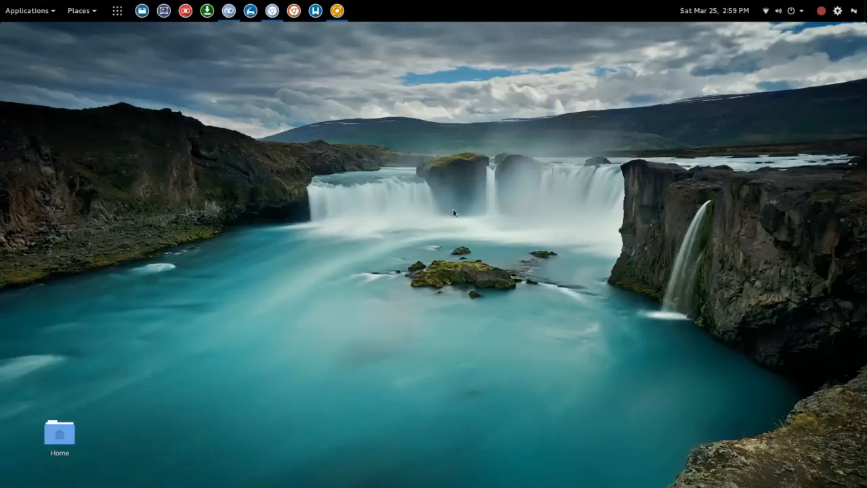
pyautogui.moveTo(284, 175)
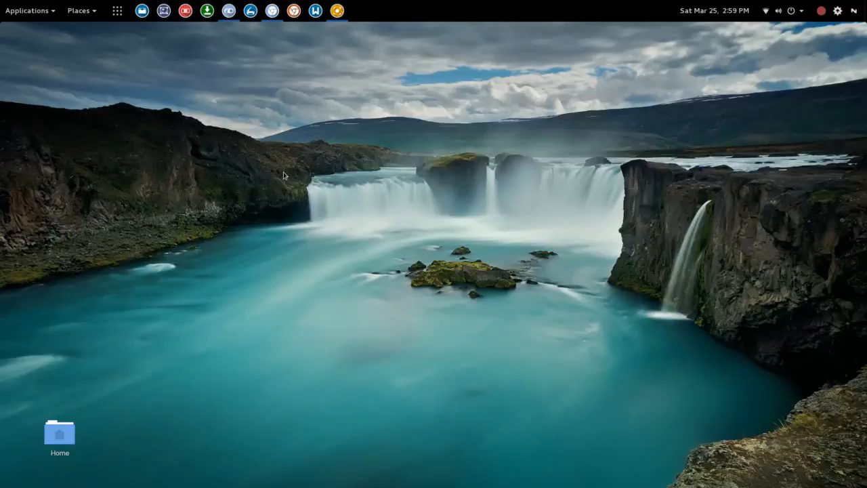
pyautogui.moveTo(152, 23)
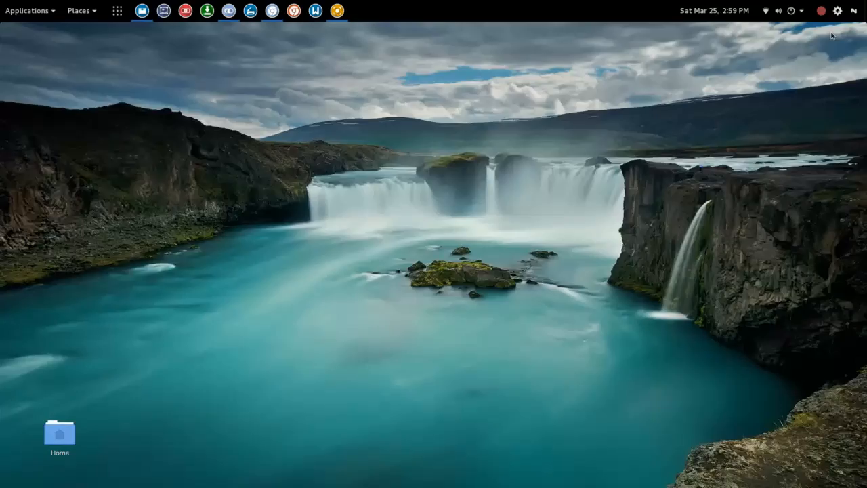
pyautogui.moveTo(206, 46)
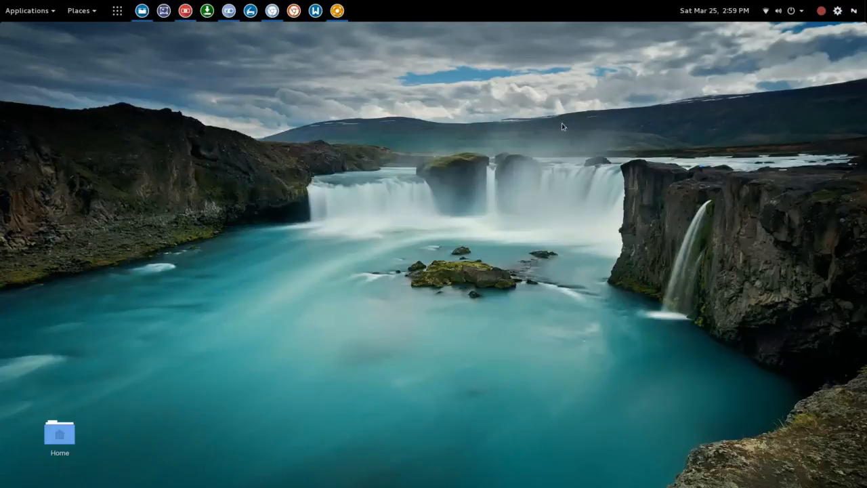
pyautogui.moveTo(588, 107)
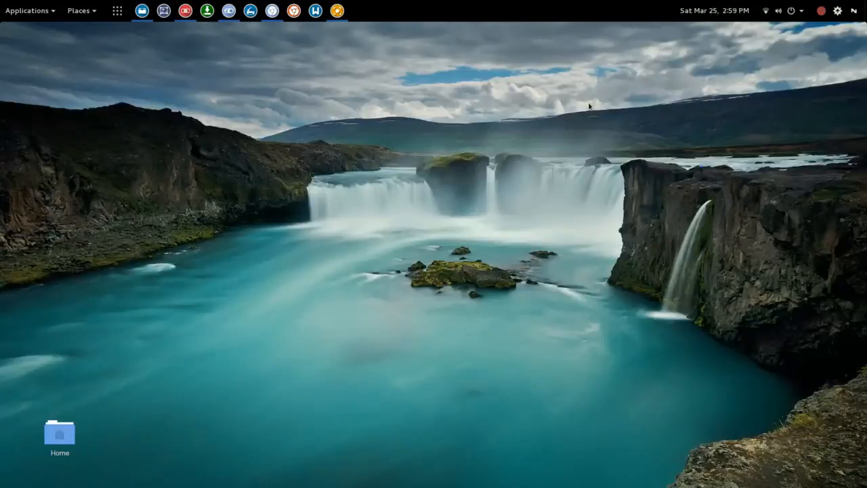
pyautogui.press('alt+Tab')
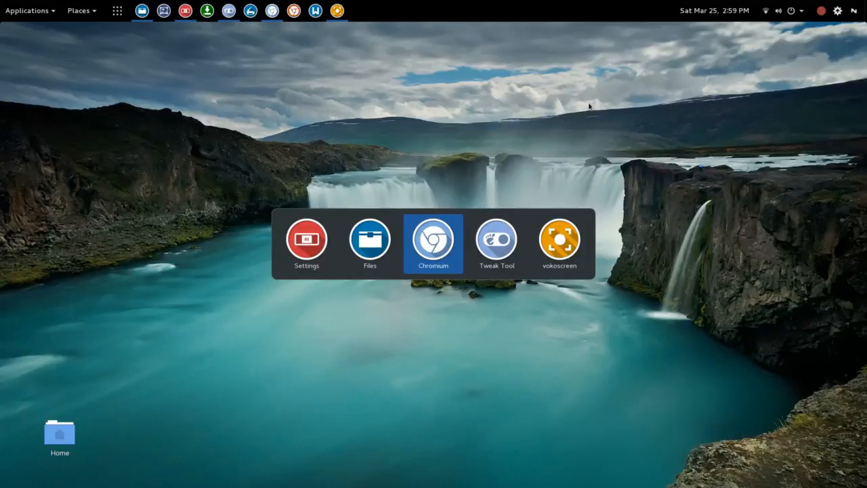
# - Switch Coverflow Alt-Tab ON on its extensions.gnome.org page in Chromium, then minimize the browser
pyautogui.click(433, 244)
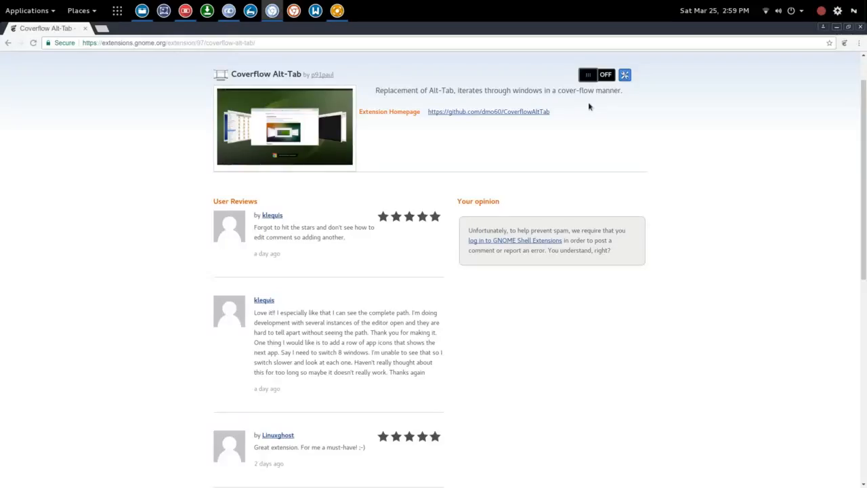
pyautogui.moveTo(757, 138)
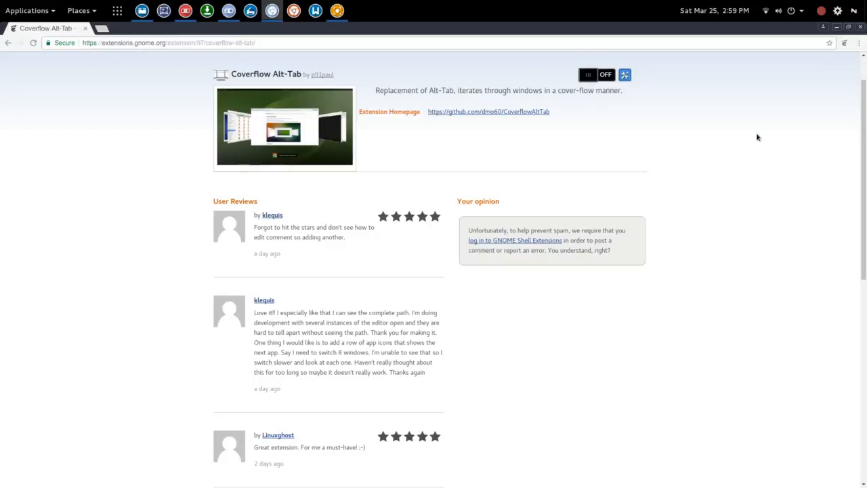
pyautogui.moveTo(683, 167)
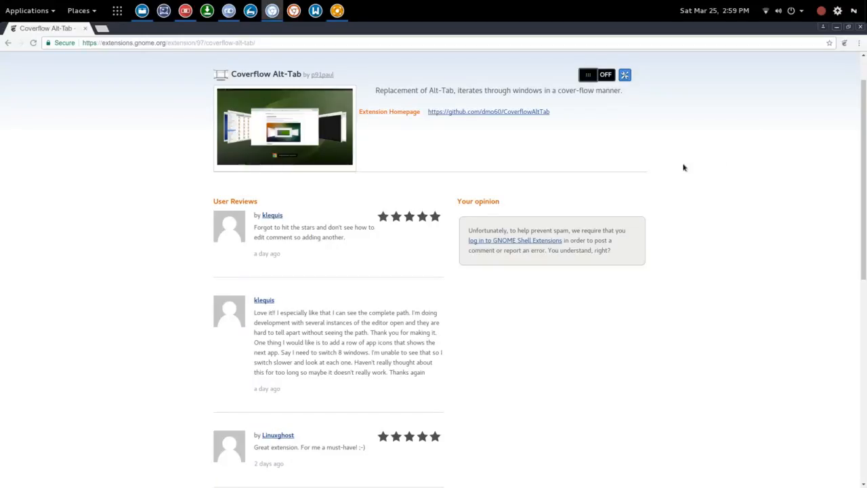
pyautogui.moveTo(658, 133)
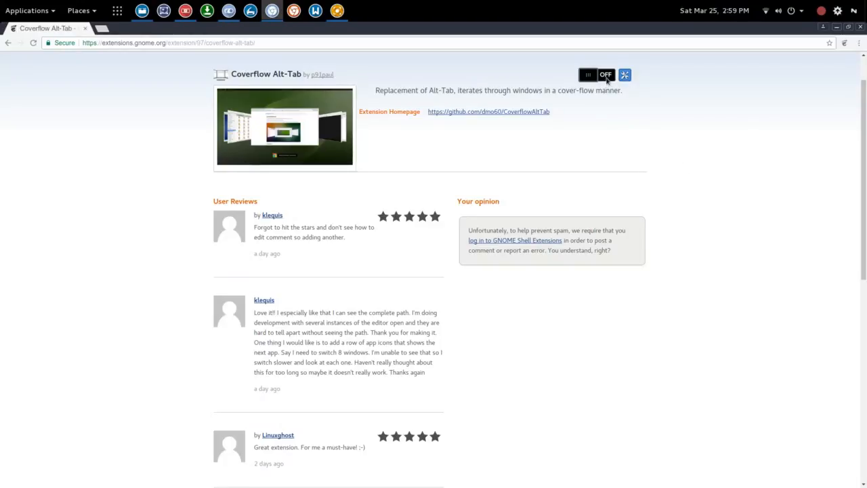
pyautogui.click(596, 75)
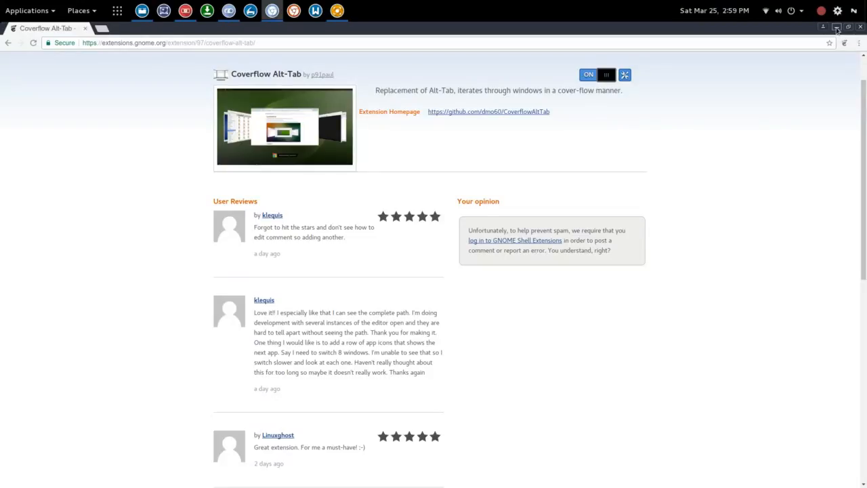
pyautogui.click(860, 27)
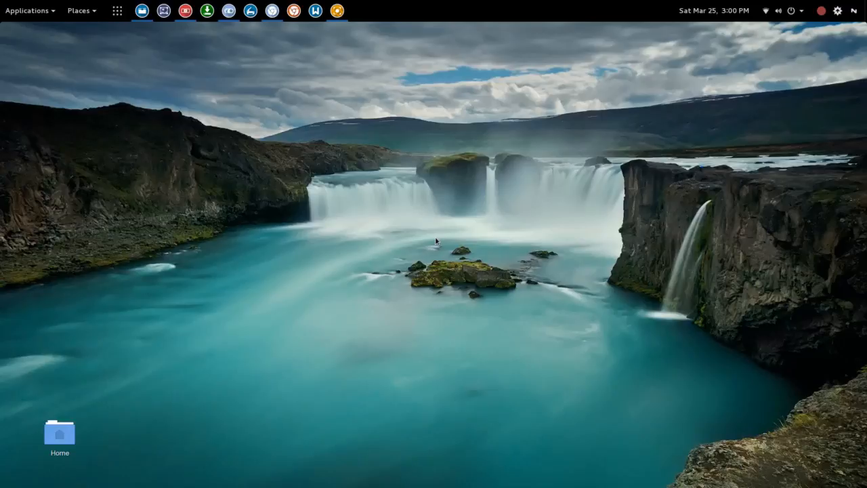
pyautogui.press('Alt+Tab')
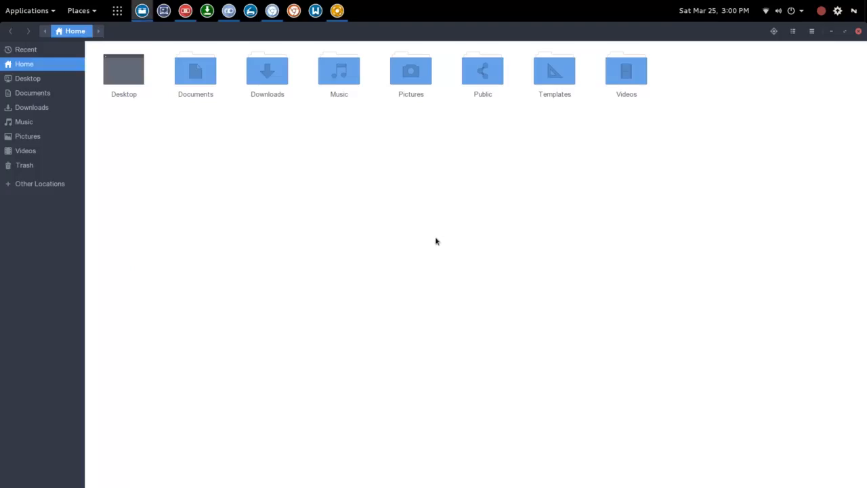
pyautogui.moveTo(809, 75)
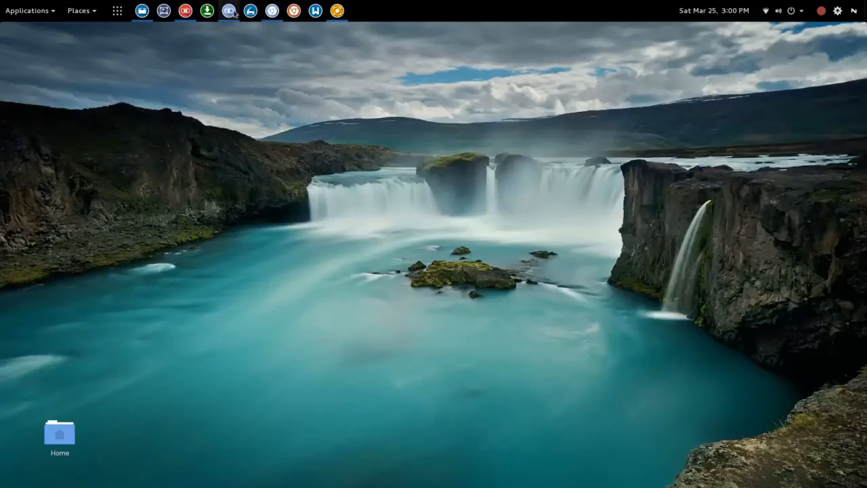
# - Enable Coverflow alt-tab in Tweak Tool's Extensions list and open its settings window
pyautogui.click(207, 10)
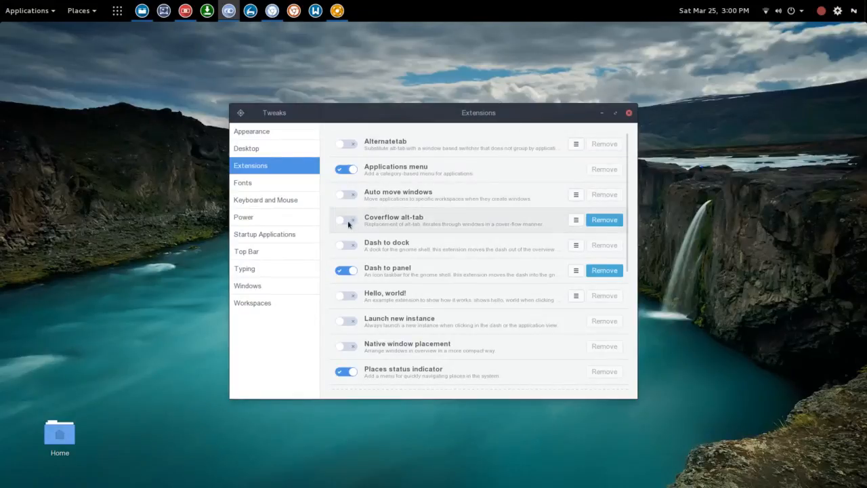
pyautogui.click(346, 219)
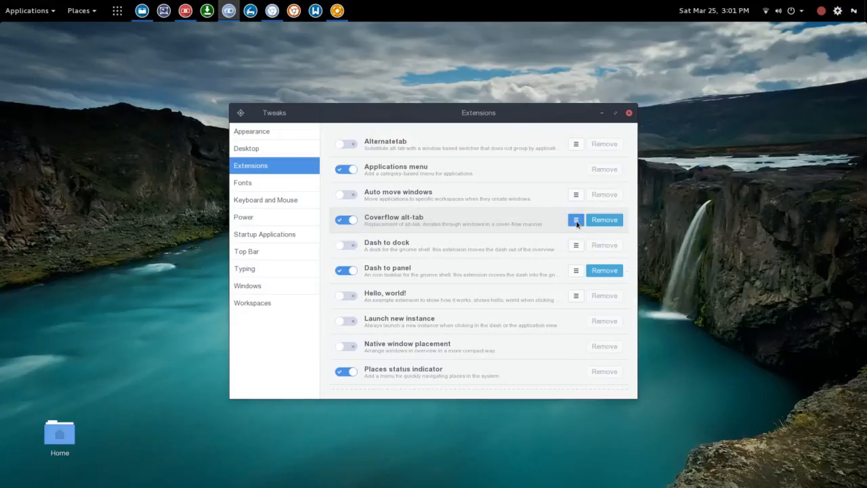
pyautogui.click(575, 220)
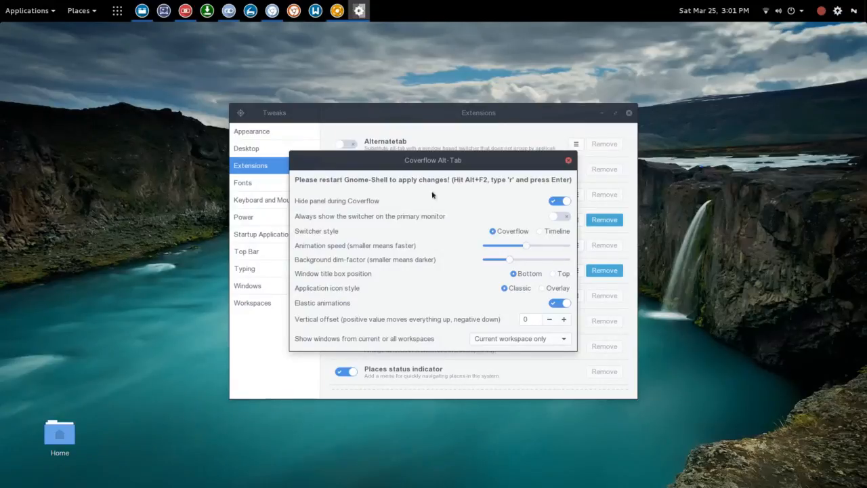
pyautogui.moveTo(303, 187)
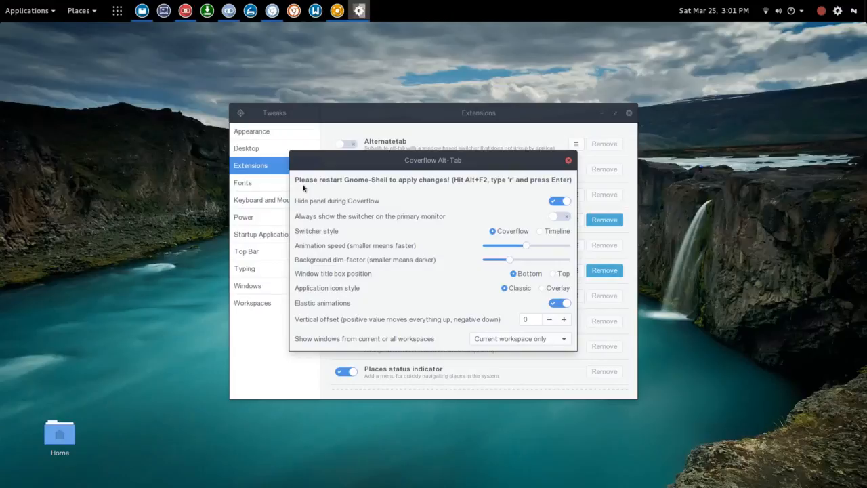
pyautogui.moveTo(433, 195)
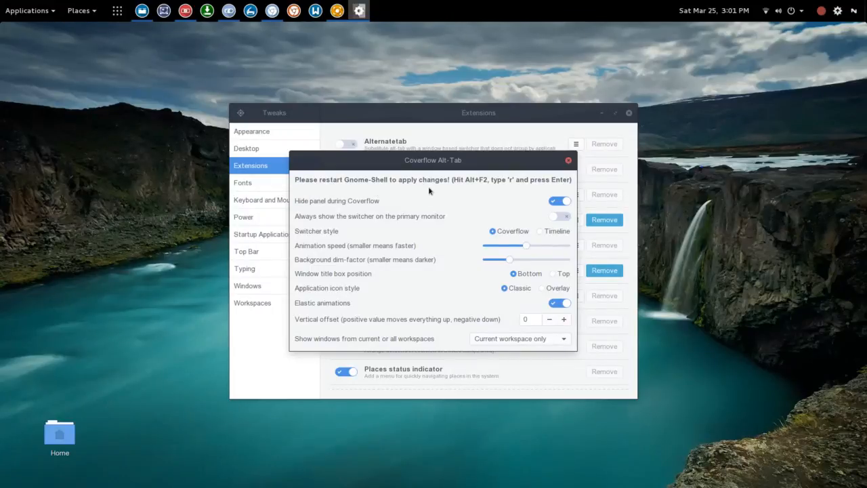
pyautogui.moveTo(472, 199)
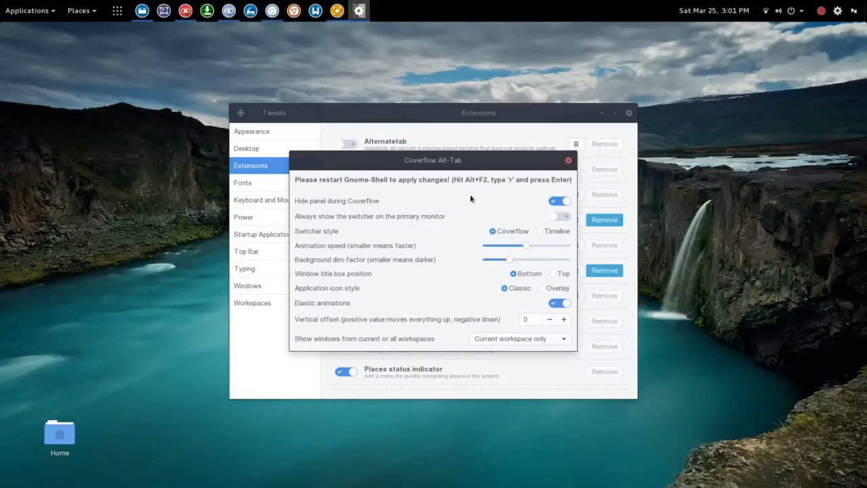
pyautogui.moveTo(472, 195)
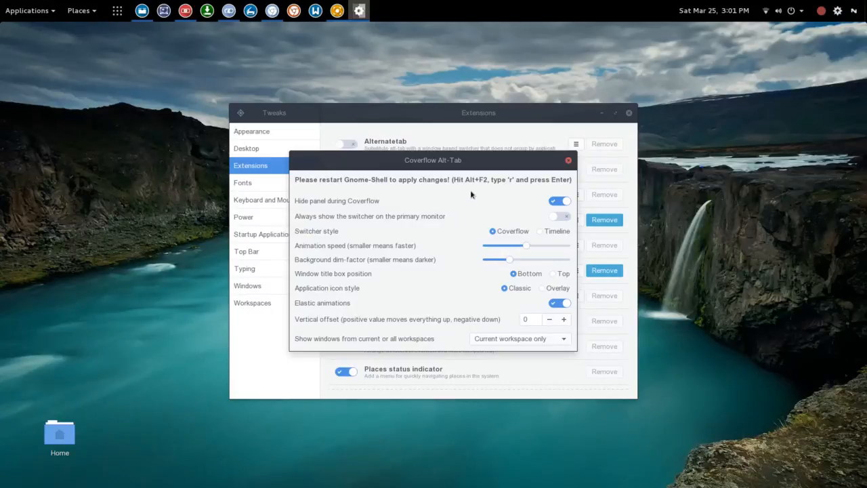
pyautogui.moveTo(516, 192)
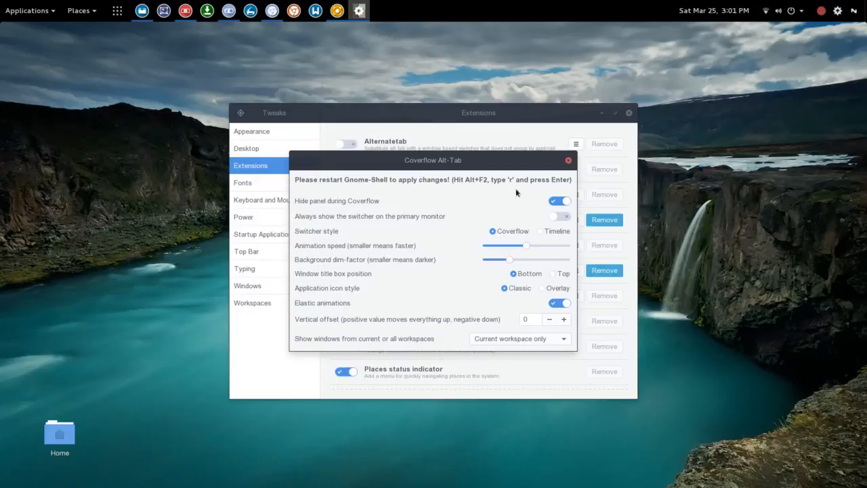
pyautogui.moveTo(456, 229)
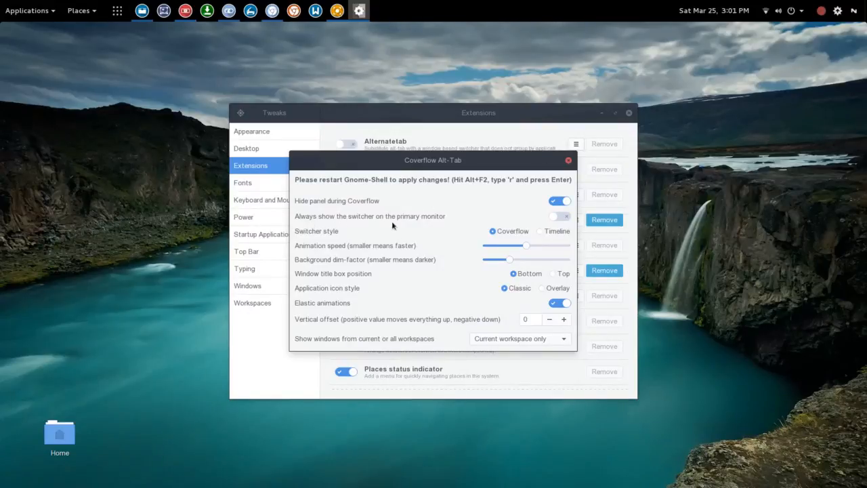
pyautogui.moveTo(437, 220)
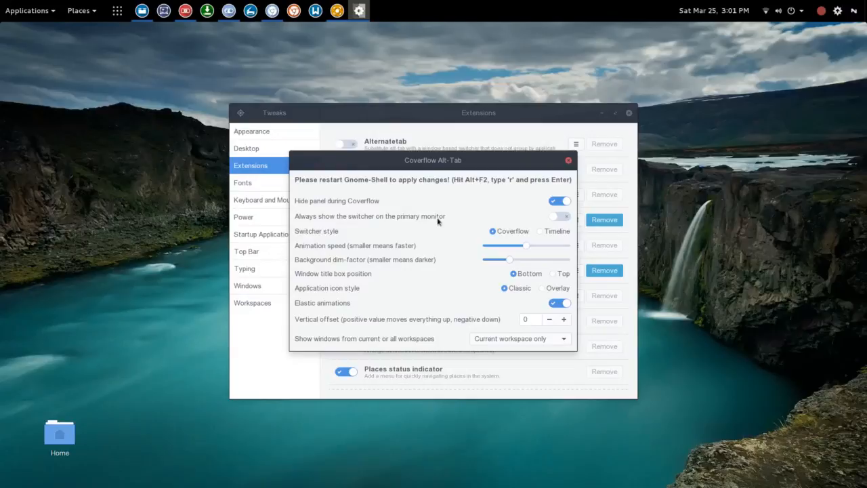
pyautogui.moveTo(490, 229)
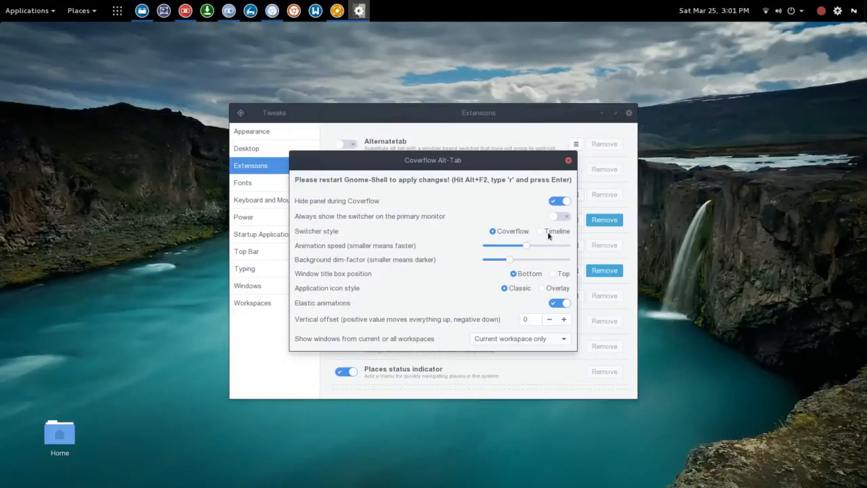
# - Choose Timeline as the Coverflow Alt-Tab switcher style
pyautogui.click(539, 231)
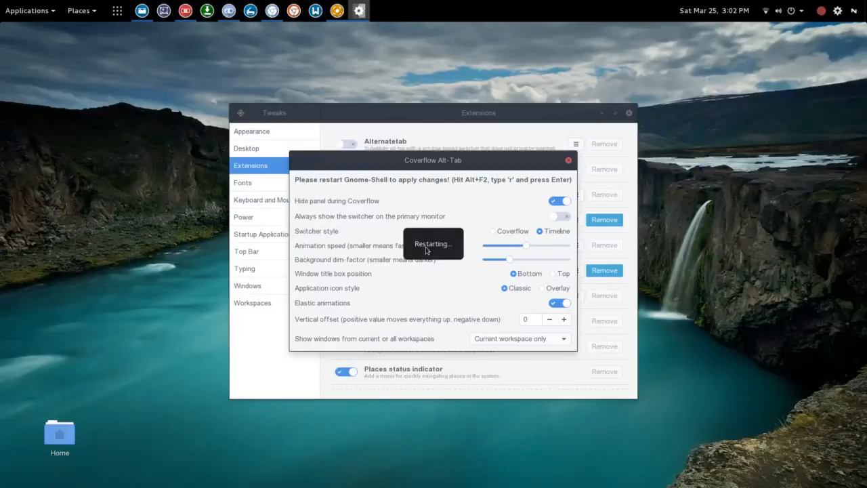
pyautogui.moveTo(473, 224)
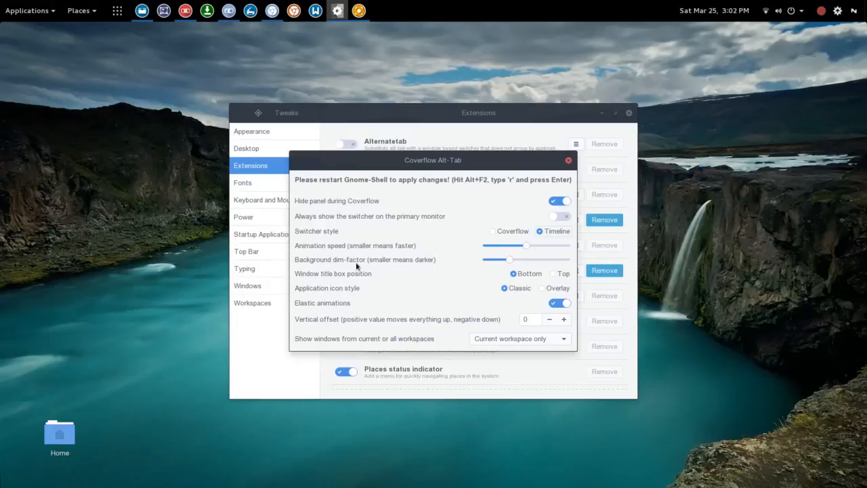
pyautogui.moveTo(381, 288)
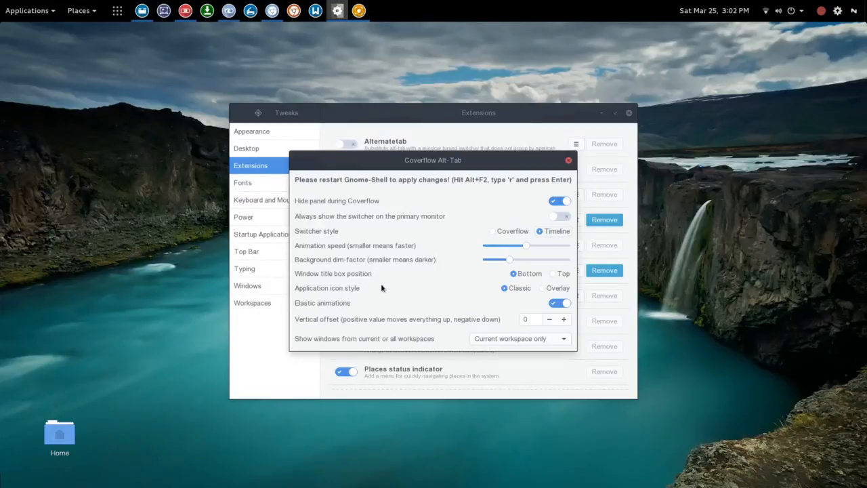
pyautogui.moveTo(411, 288)
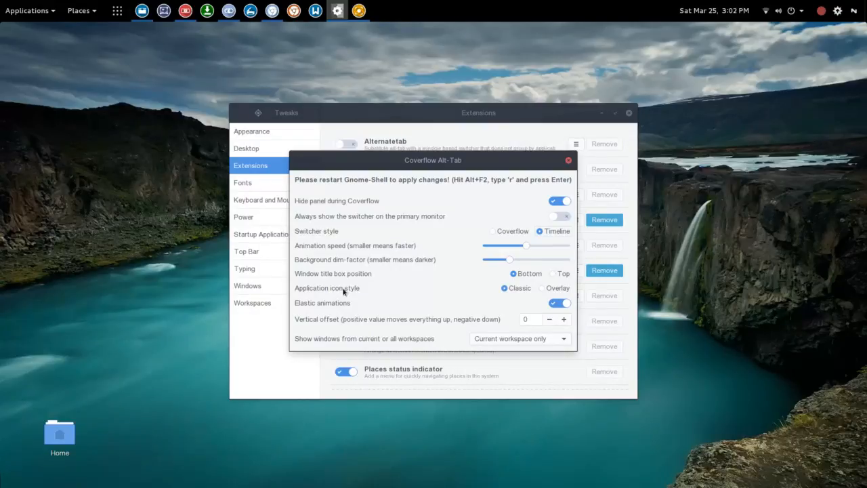
pyautogui.moveTo(350, 296)
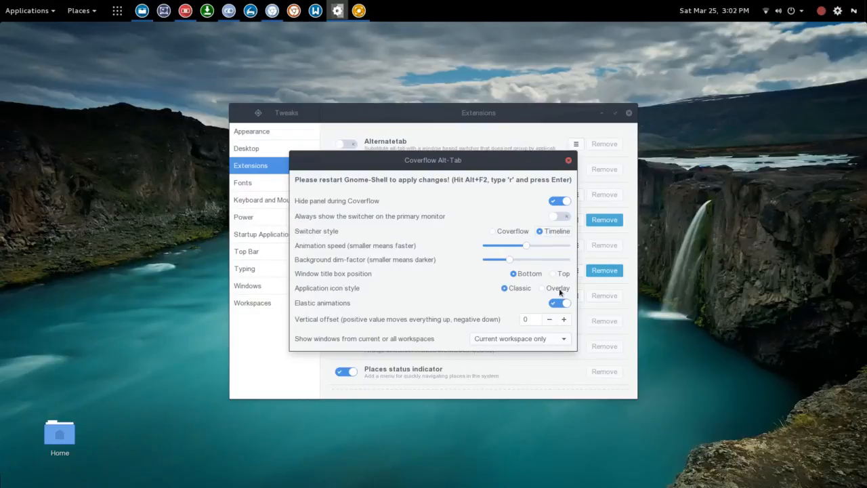
# - Set the application icon style to Overlay and restart GNOME Shell to apply it
pyautogui.click(542, 287)
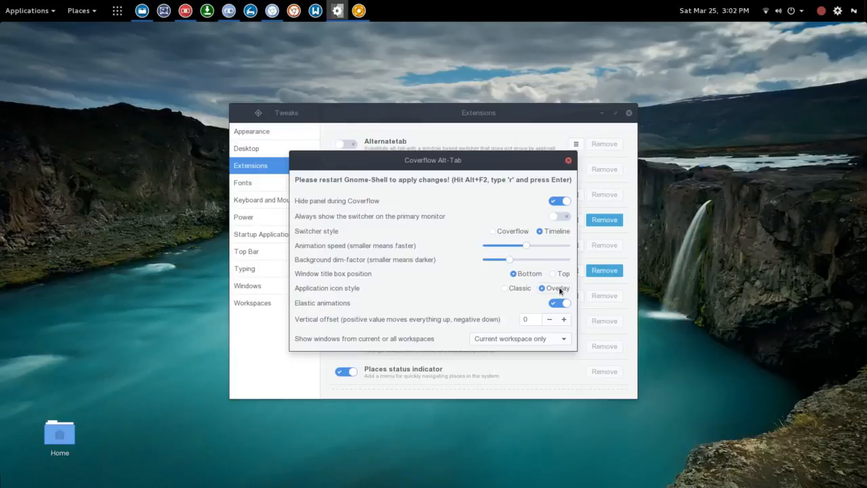
pyautogui.press('alt+F2')
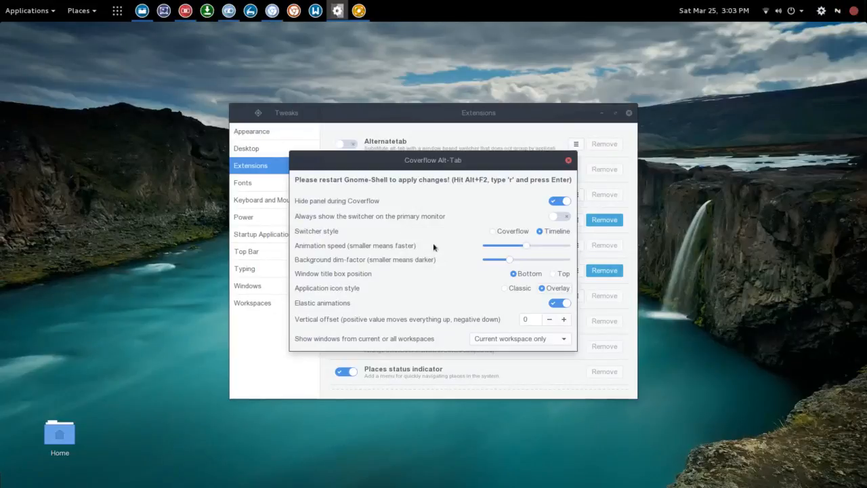
pyautogui.press('Alt+Tab')
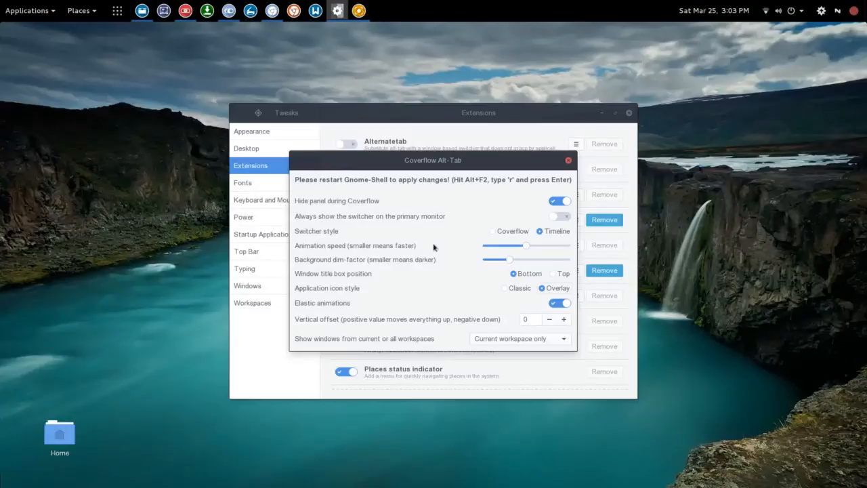
pyautogui.moveTo(345, 312)
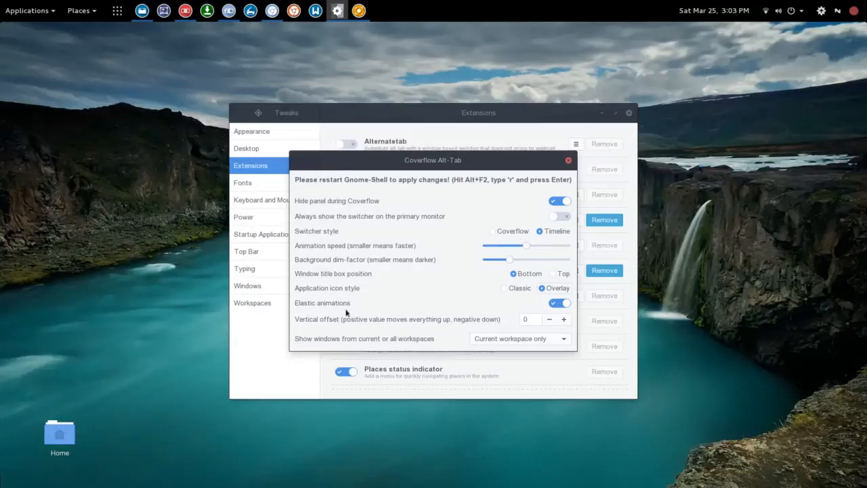
pyautogui.moveTo(508, 328)
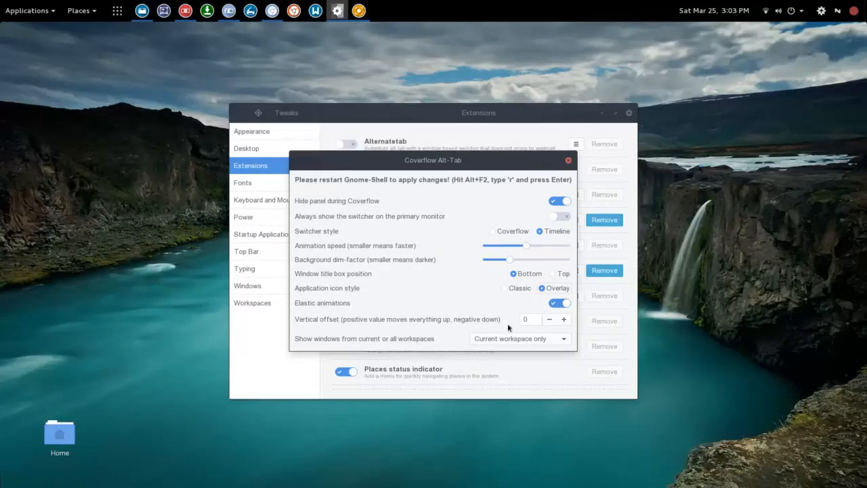
pyautogui.moveTo(322, 322)
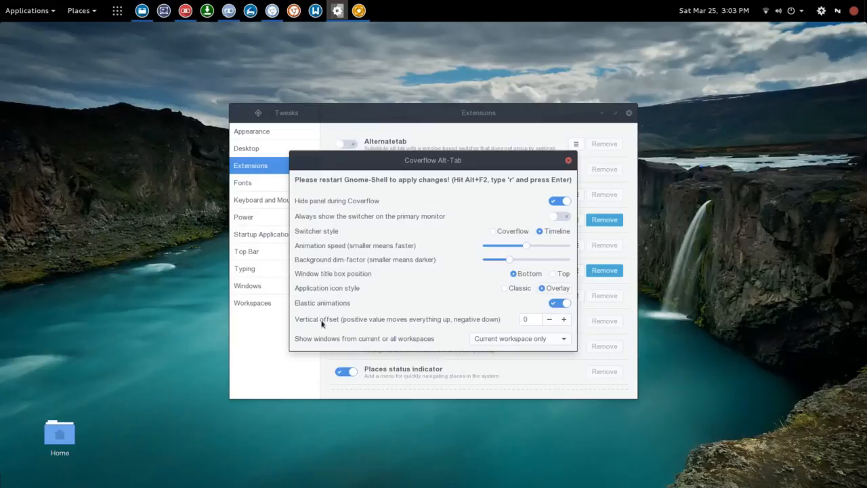
pyautogui.moveTo(424, 447)
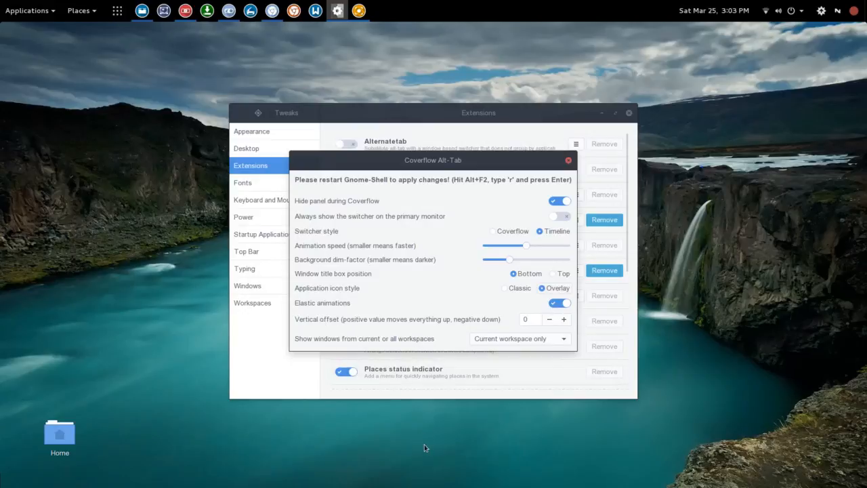
pyautogui.moveTo(429, 416)
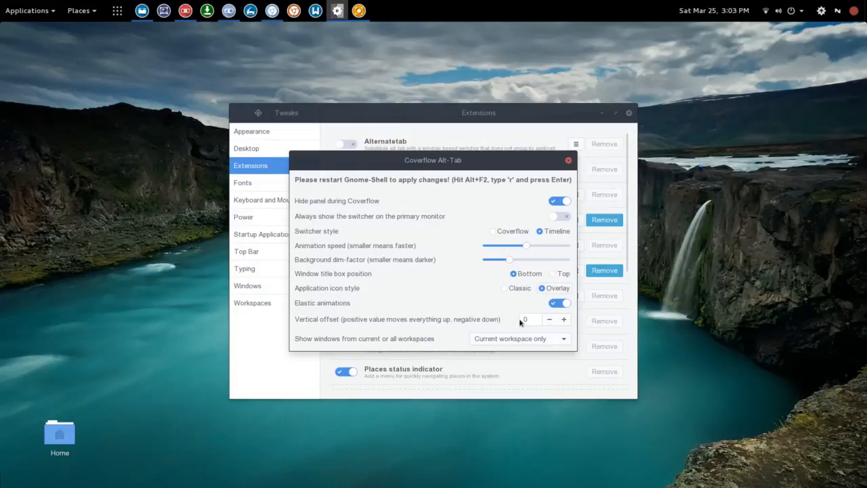
pyautogui.moveTo(303, 344)
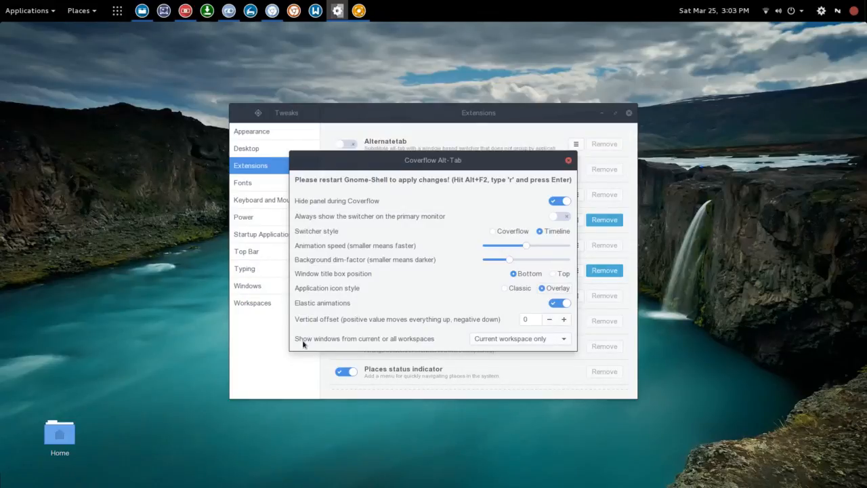
pyautogui.moveTo(369, 344)
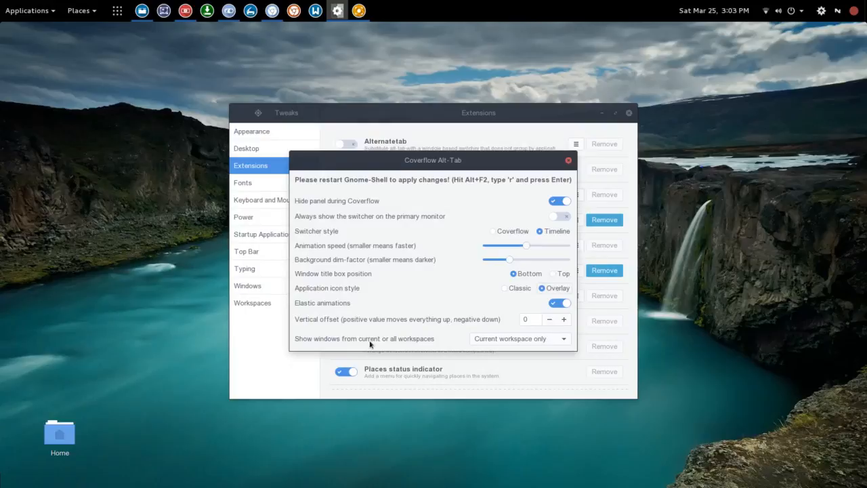
pyautogui.moveTo(482, 255)
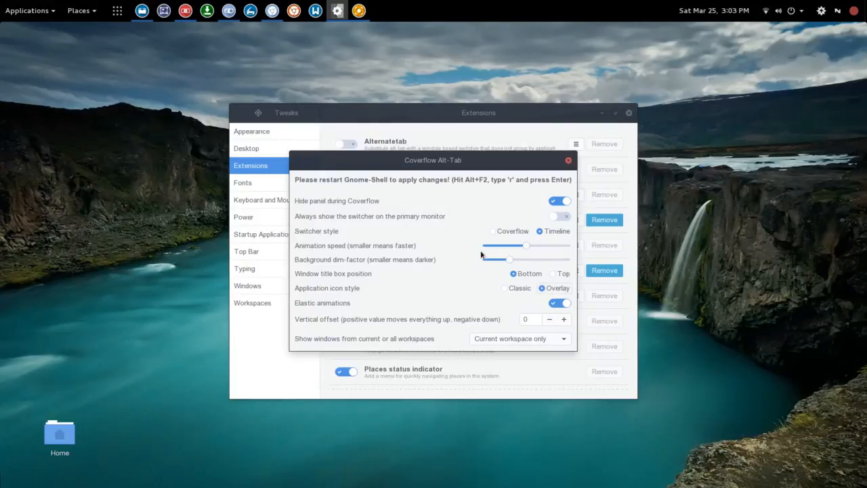